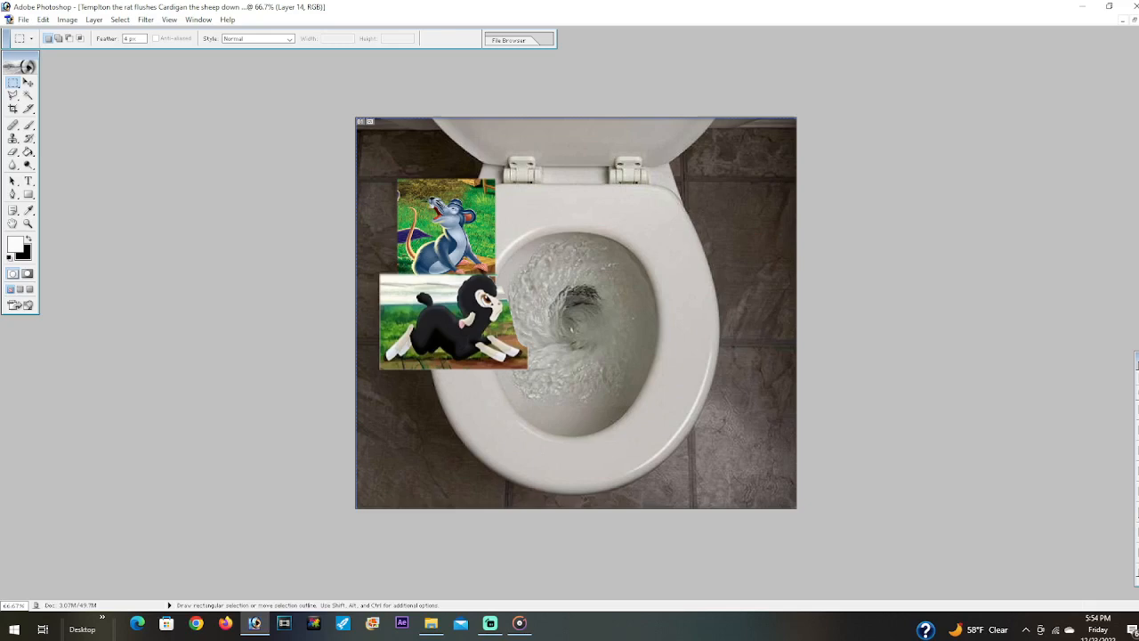
- Drag the sheep layer rightward from the left edge into the middle of the toilet bowl
left_click_drag(454, 320, 578, 334)
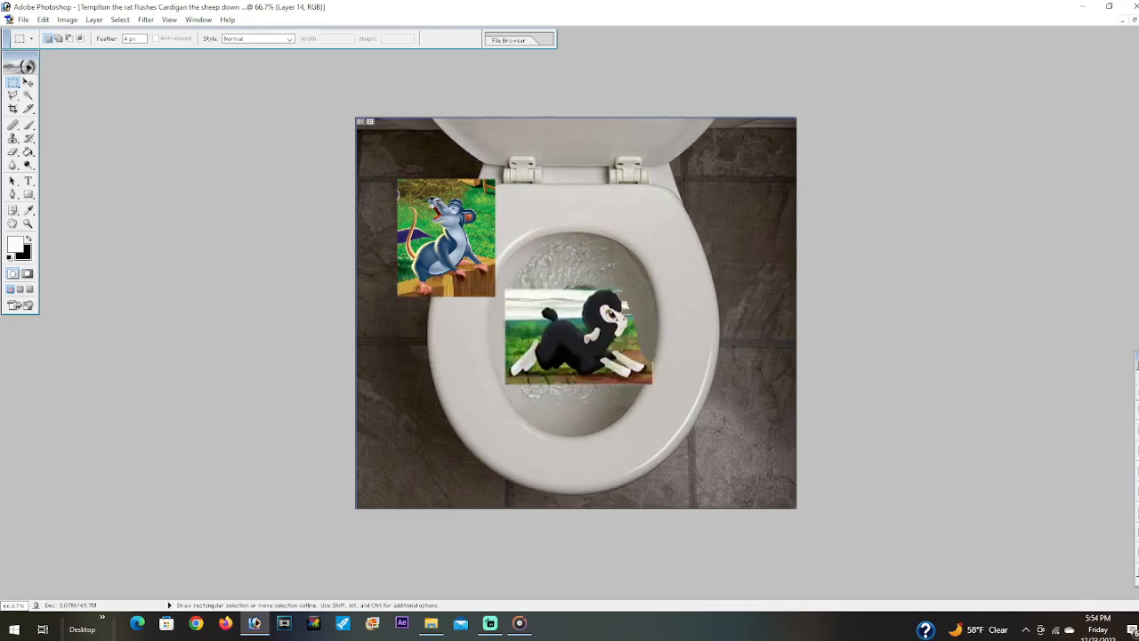